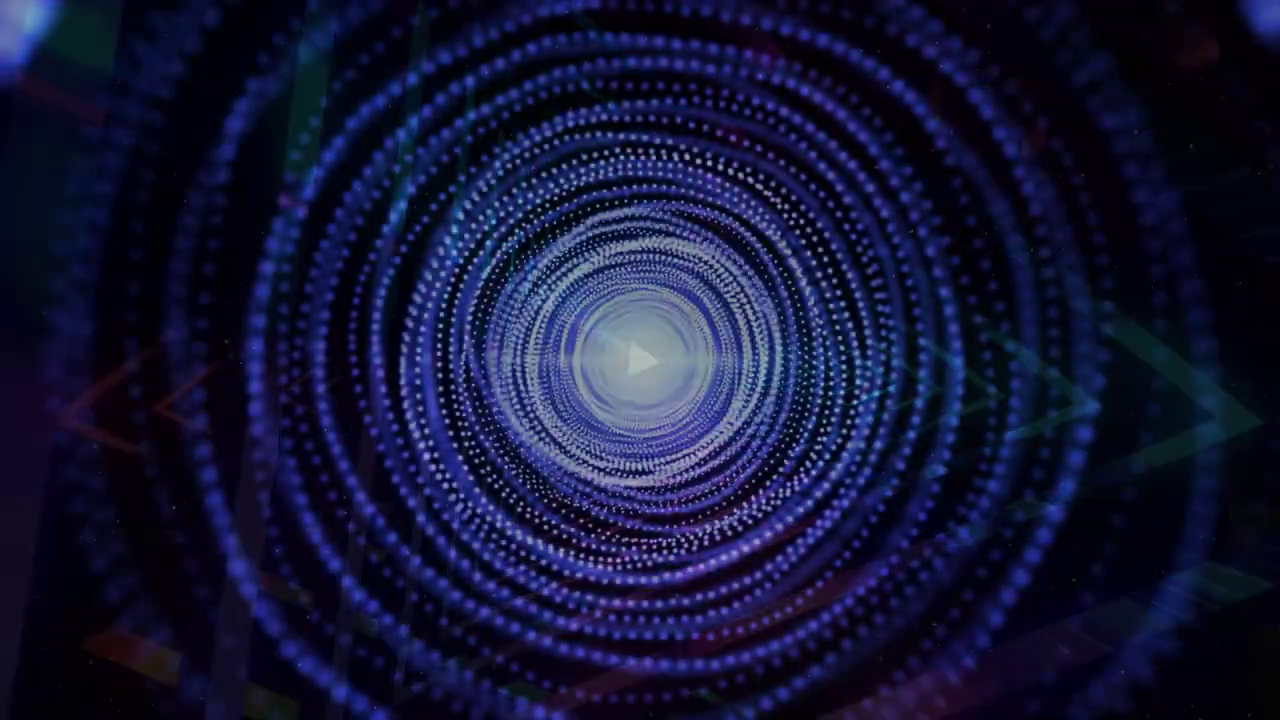
pyautogui.click(640, 360)
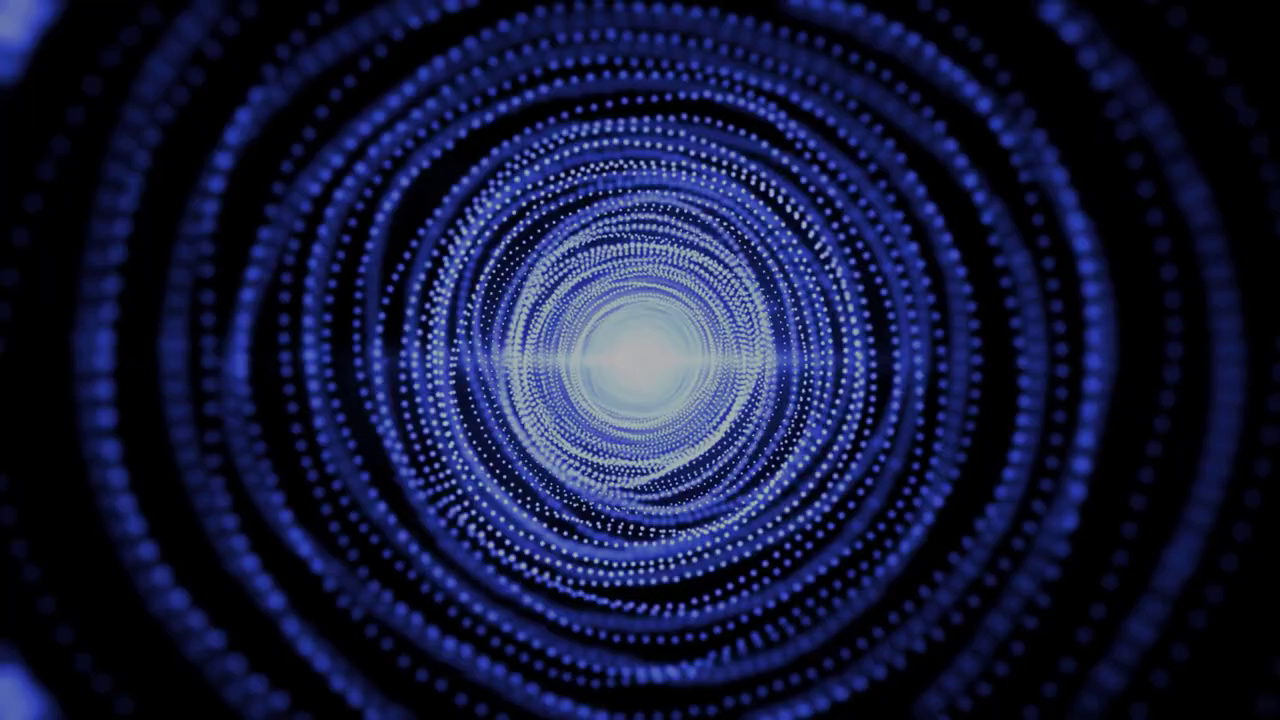